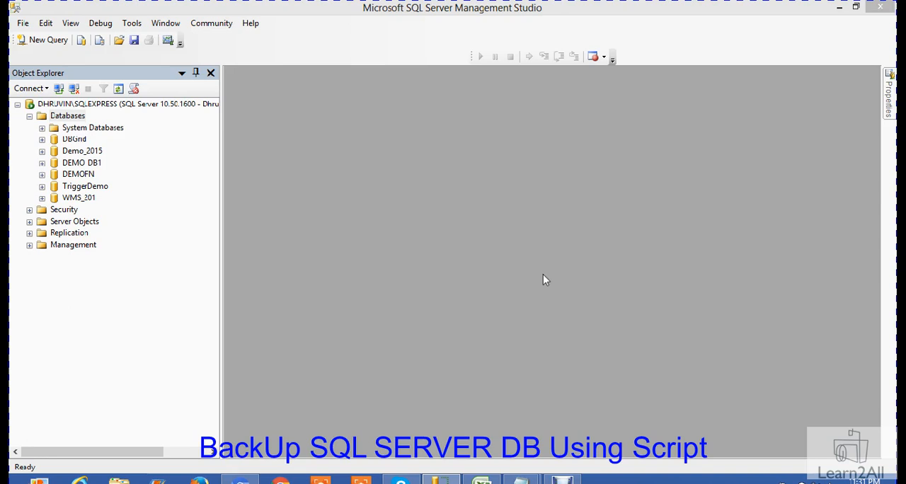
{"action": "mouse_move", "coordinate": [80, 179]}
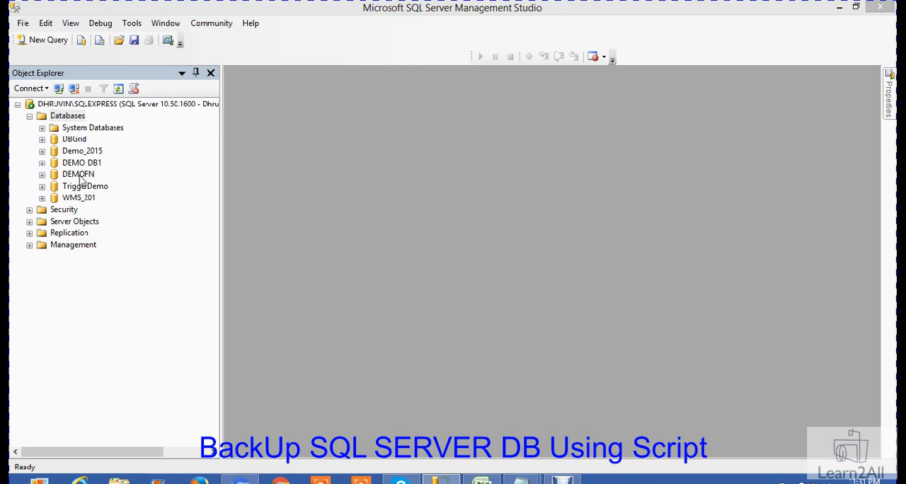
Expand DEMOFN and its Programmability folder in Object Explorer, then start a new query
{"action": "left_click", "coordinate": [41, 174]}
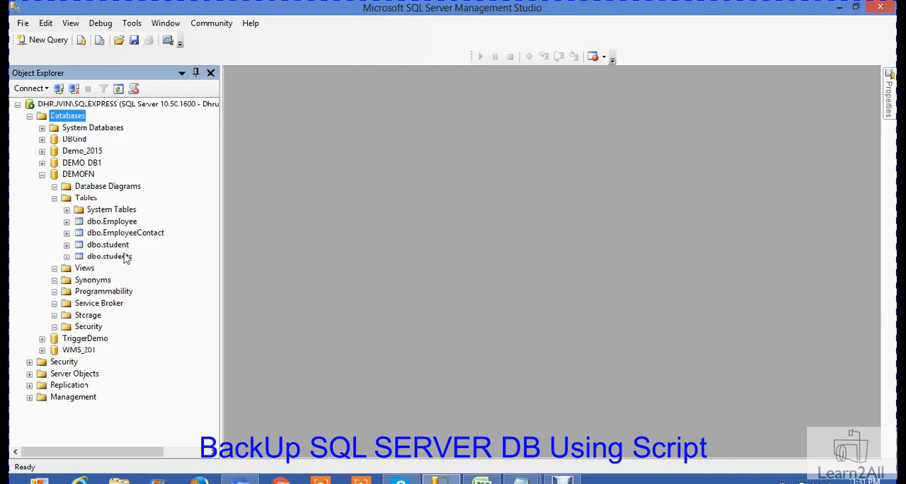
{"action": "left_click", "coordinate": [54, 291]}
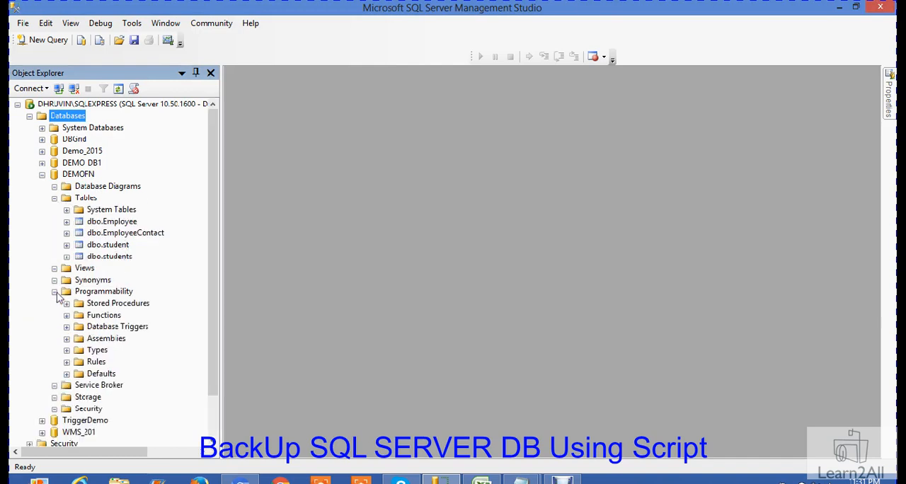
{"action": "left_click", "coordinate": [66, 303]}
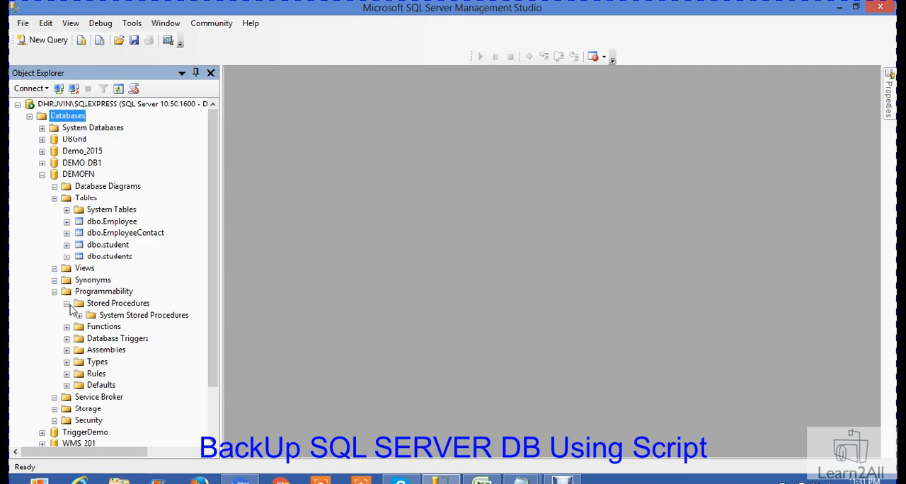
{"action": "left_click", "coordinate": [66, 303]}
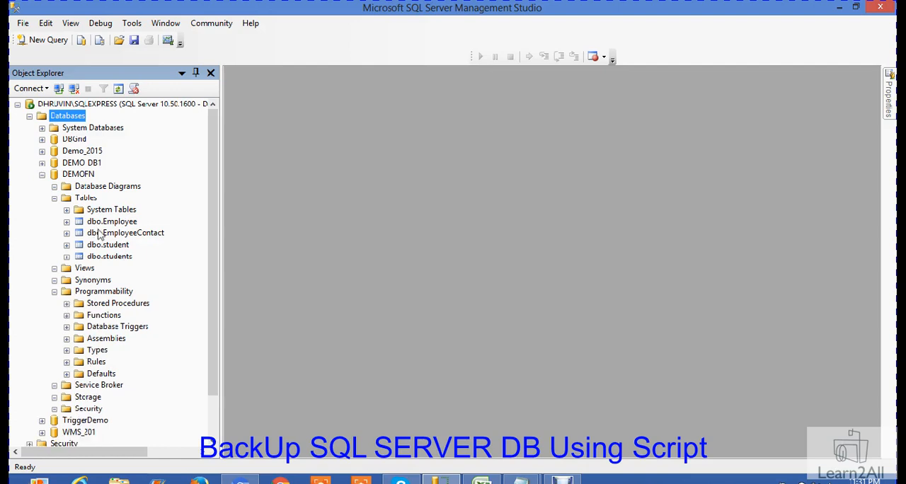
{"action": "mouse_move", "coordinate": [81, 178]}
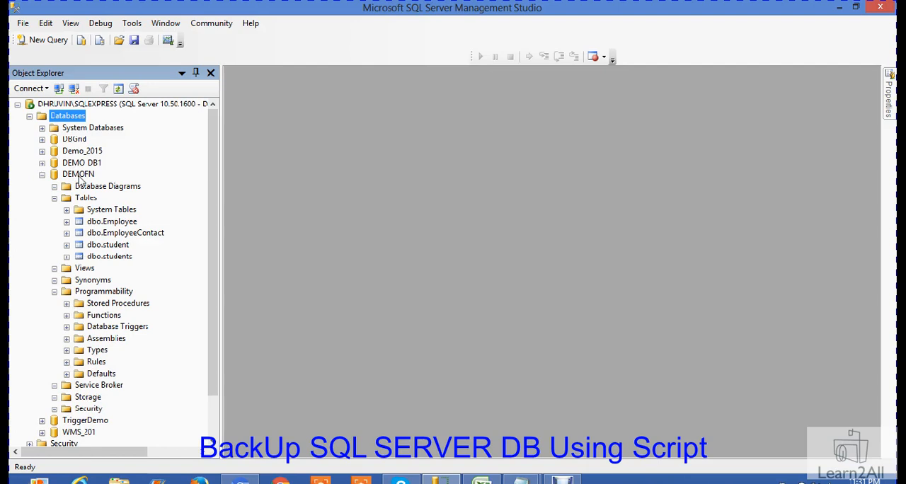
{"action": "mouse_move", "coordinate": [206, 204]}
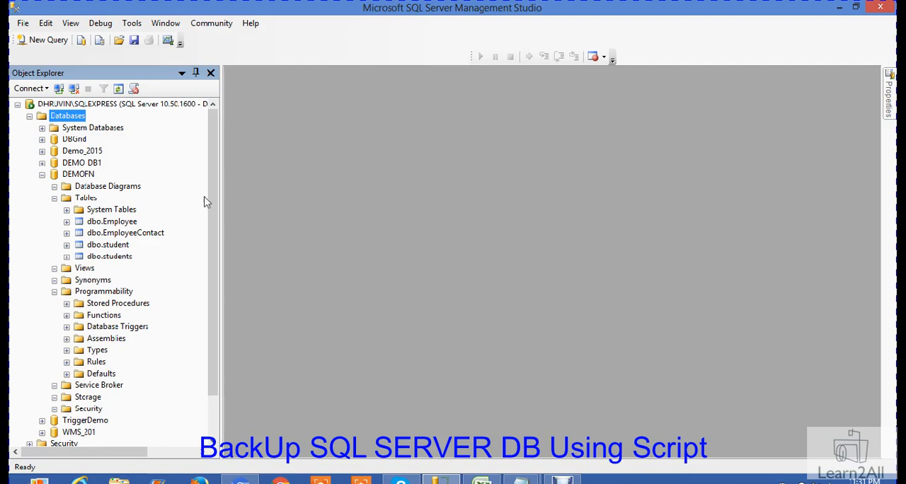
{"action": "left_click", "coordinate": [47, 39]}
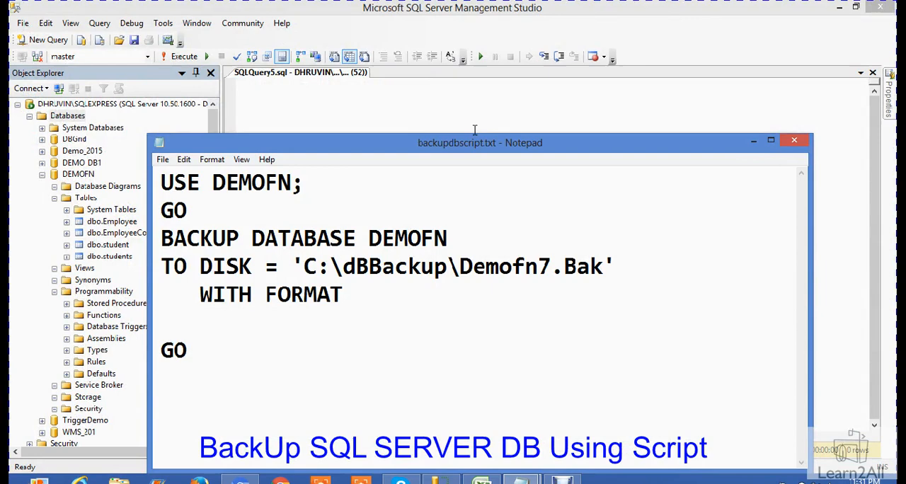
Review the script's USE DEMOFN and BACKUP DATABASE DEMOFN lines in Notepad
{"action": "left_click", "coordinate": [771, 140]}
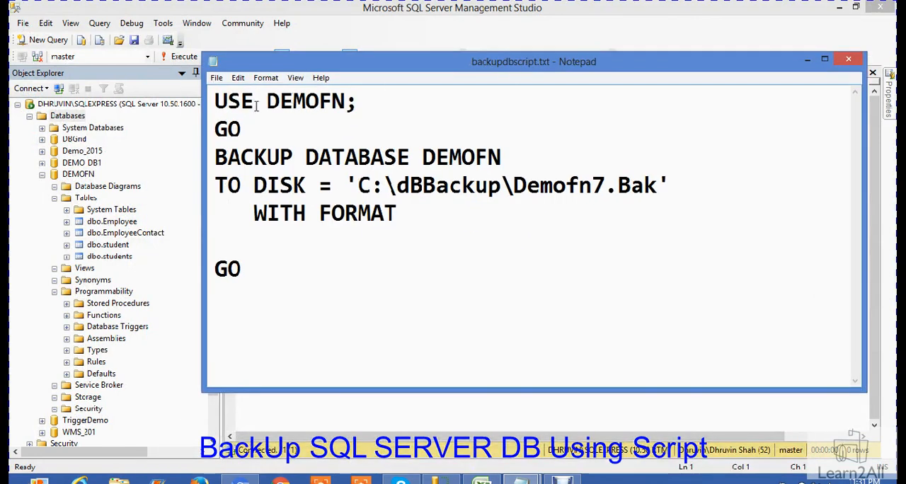
{"action": "triple_click", "coordinate": [283, 101]}
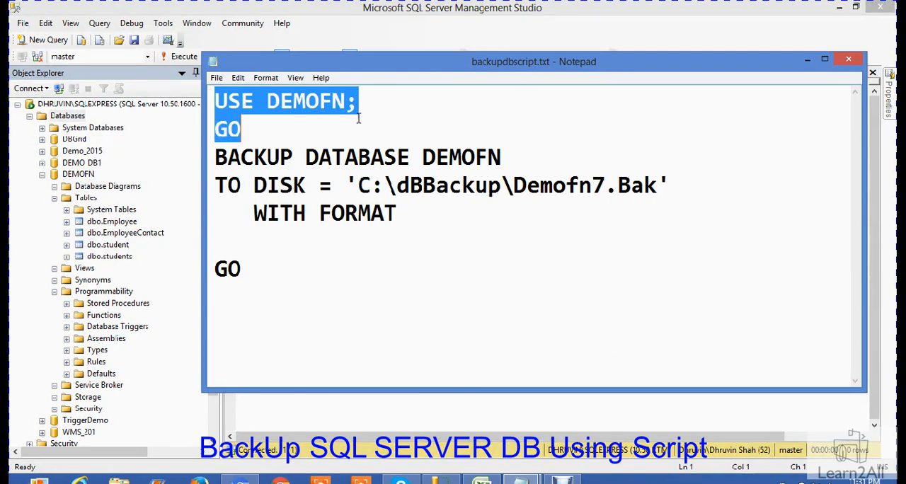
{"action": "mouse_move", "coordinate": [325, 148]}
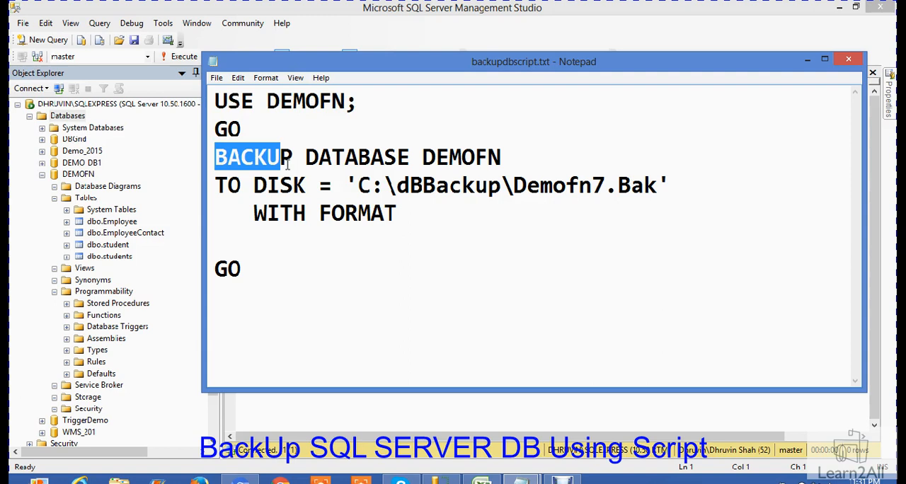
{"action": "double_click", "coordinate": [357, 158]}
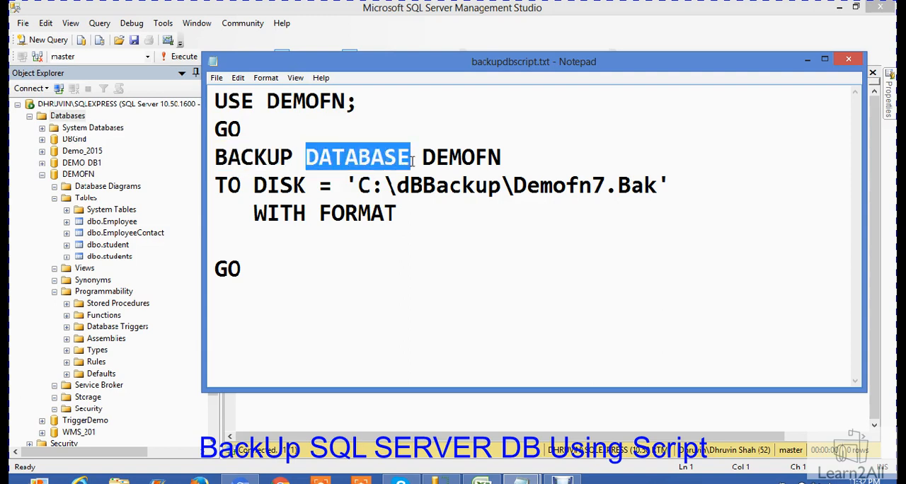
{"action": "double_click", "coordinate": [461, 157]}
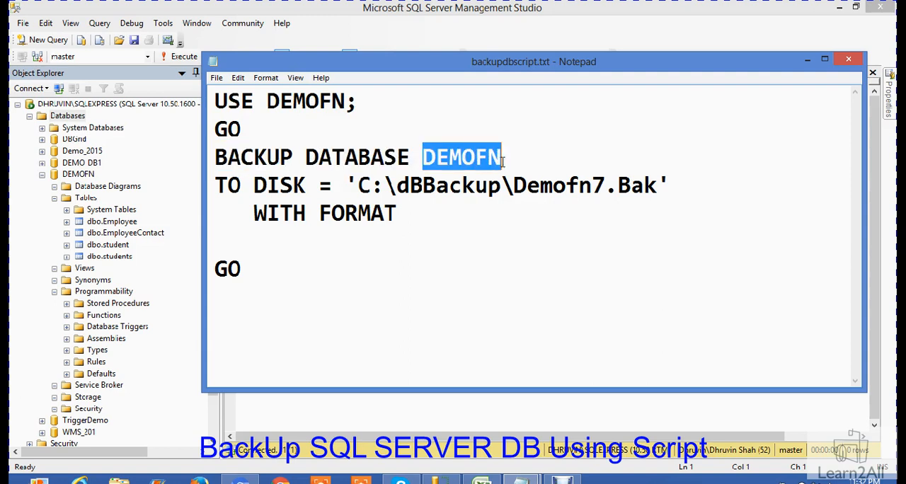
{"action": "mouse_move", "coordinate": [461, 156]}
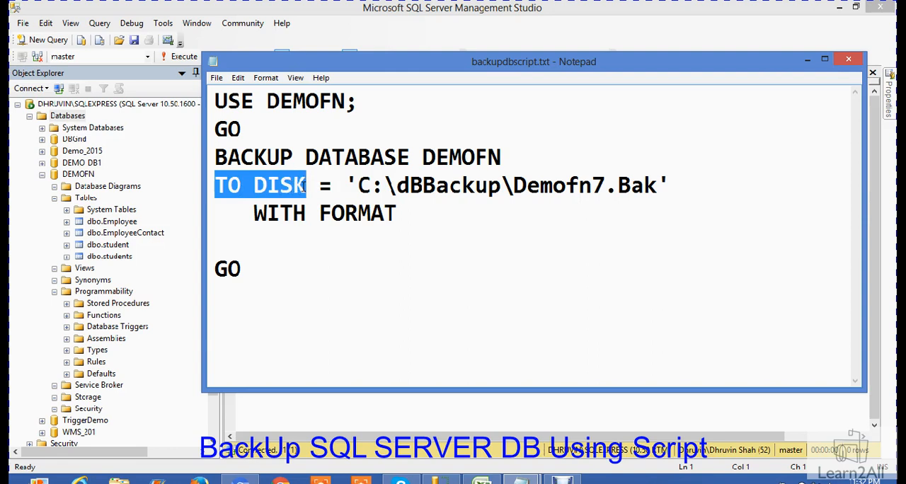
Rename the backup file in the C:\dBBackup path from Demofn7.Bak to Test.Bak
{"action": "left_click", "coordinate": [357, 185]}
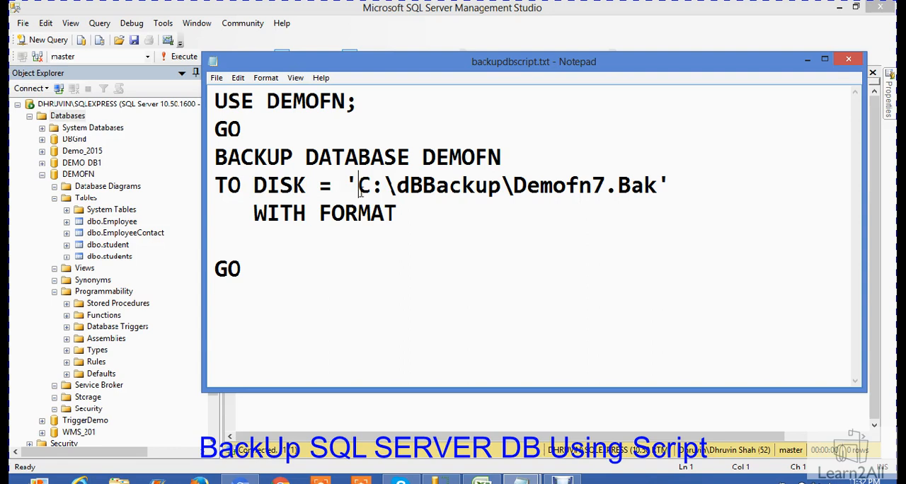
{"action": "double_click", "coordinate": [449, 185]}
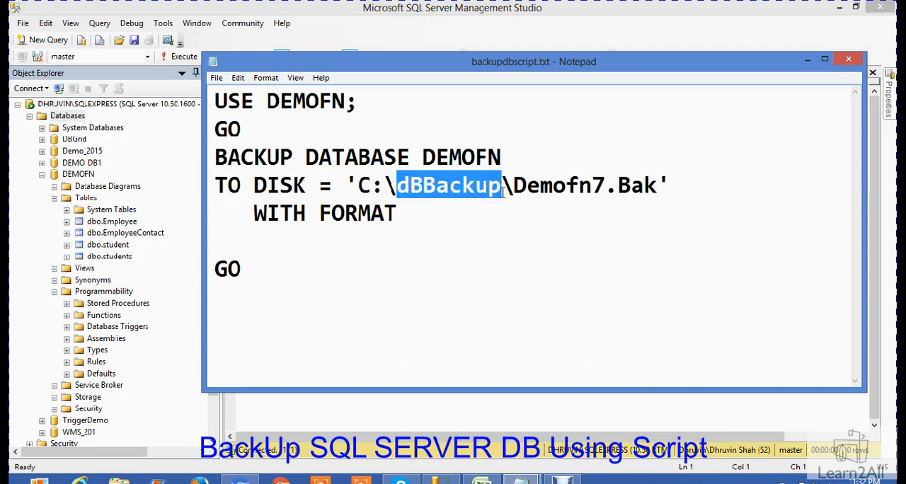
{"action": "double_click", "coordinate": [558, 185]}
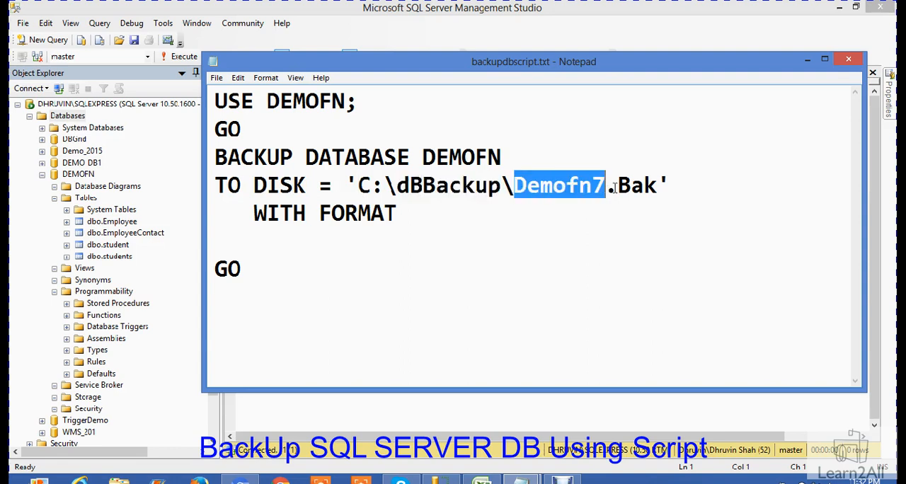
{"action": "type", "text": "T"}
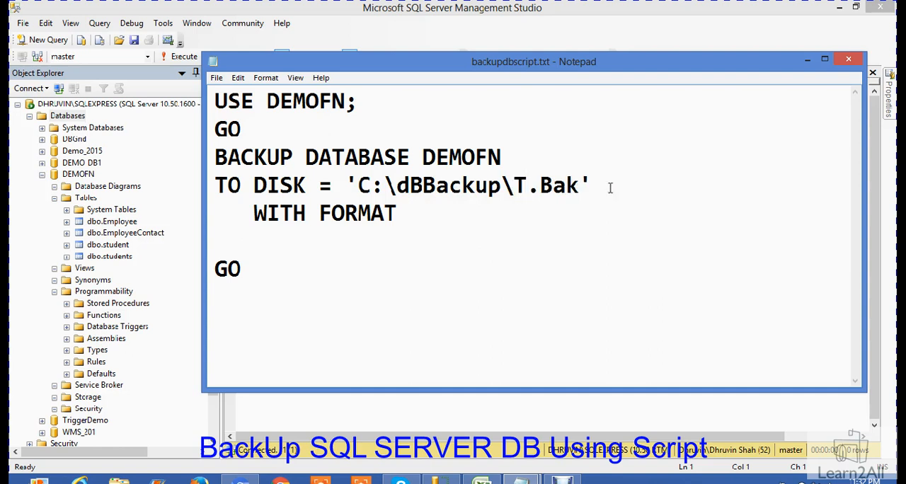
{"action": "type", "text": "est"}
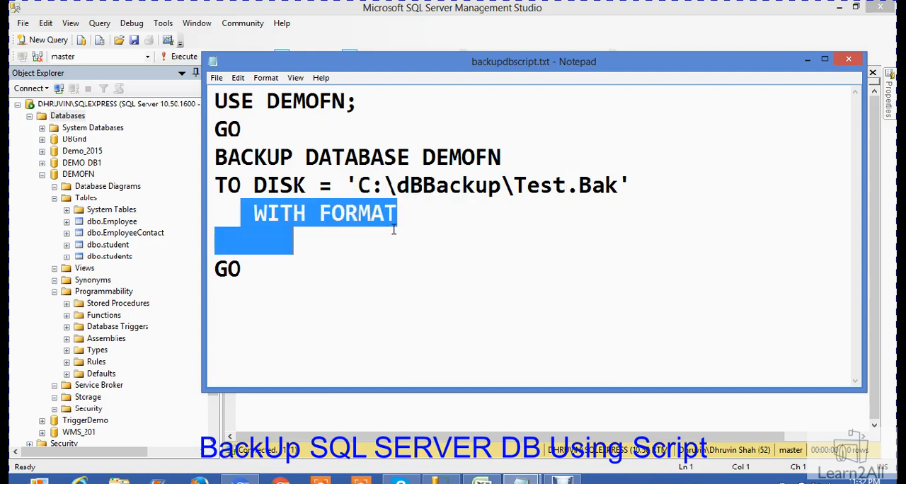
Select the whole Test.Bak backup script in Notepad and move it into the SSMS query editor
{"action": "left_click", "coordinate": [276, 275]}
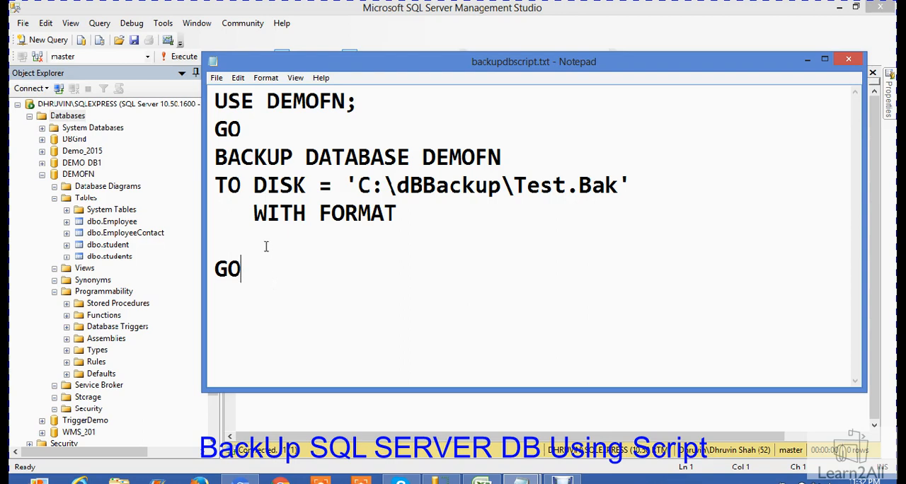
{"action": "double_click", "coordinate": [279, 185]}
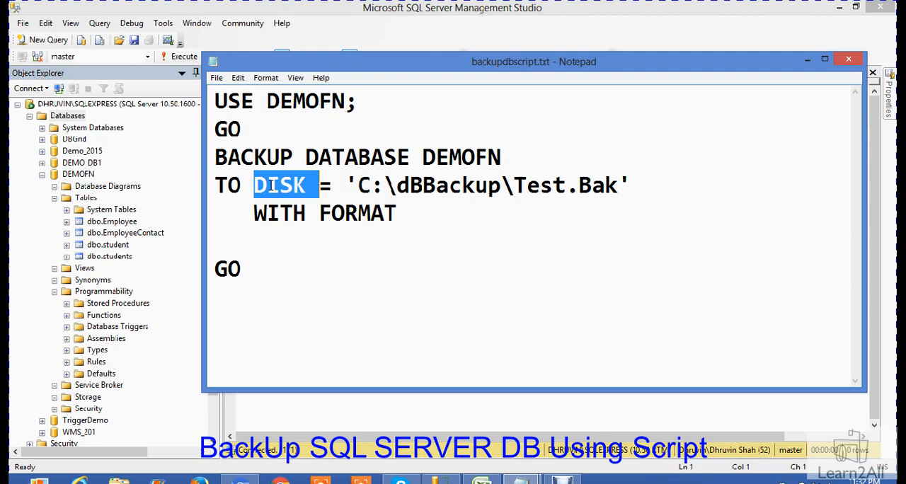
{"action": "left_click", "coordinate": [241, 270]}
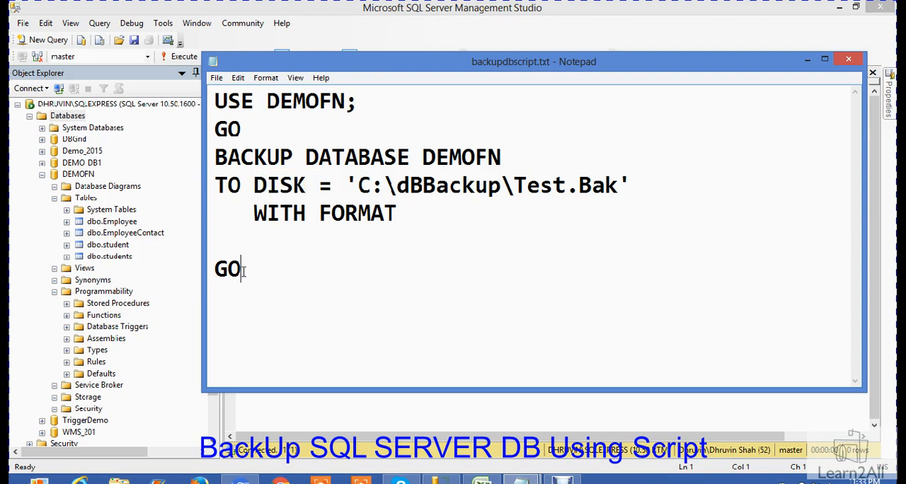
{"action": "key", "text": "ctrl+a"}
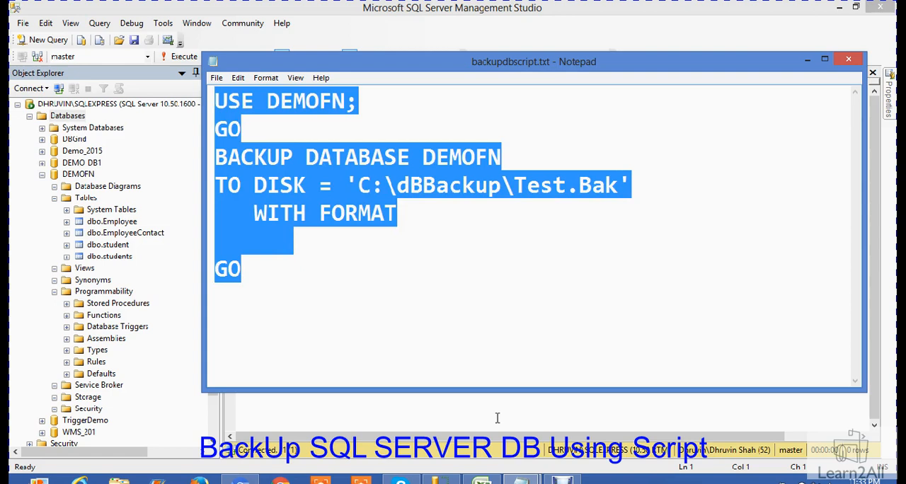
{"action": "left_click", "coordinate": [848, 59]}
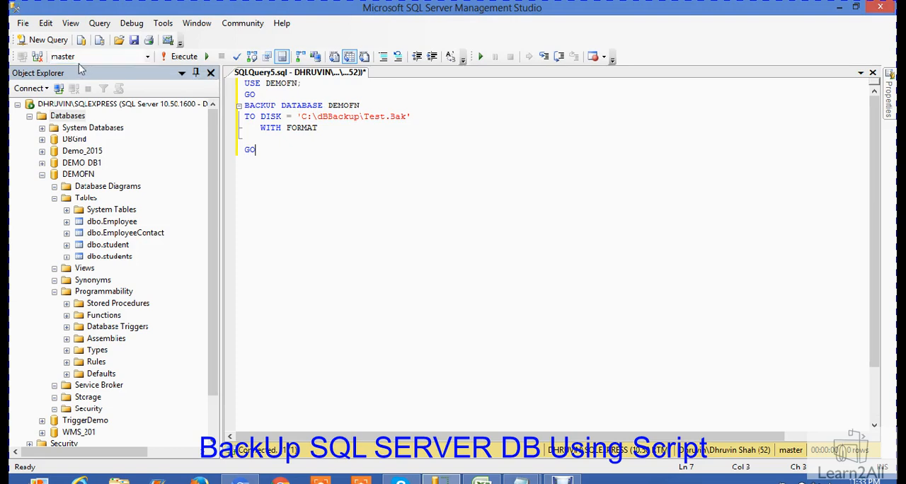
{"action": "mouse_move", "coordinate": [184, 56]}
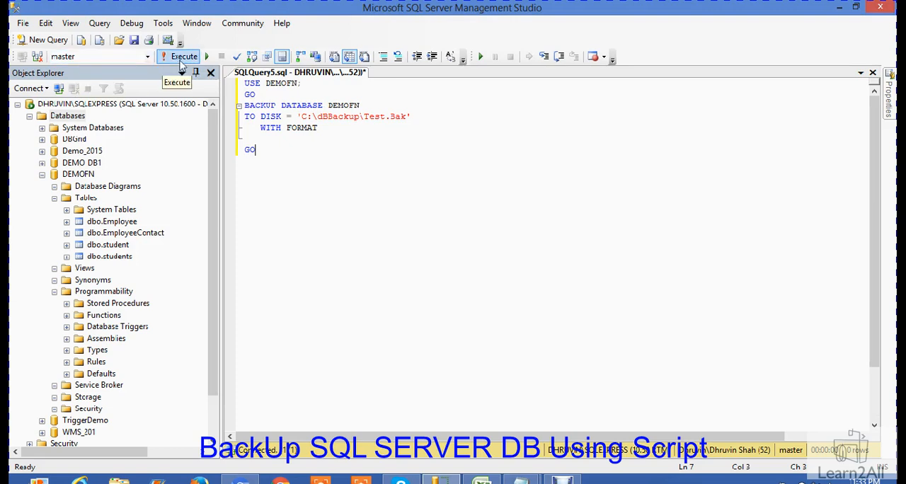
Execute the backup script and confirm the messages report DEMOFN backed up successfully
{"action": "left_click", "coordinate": [182, 56]}
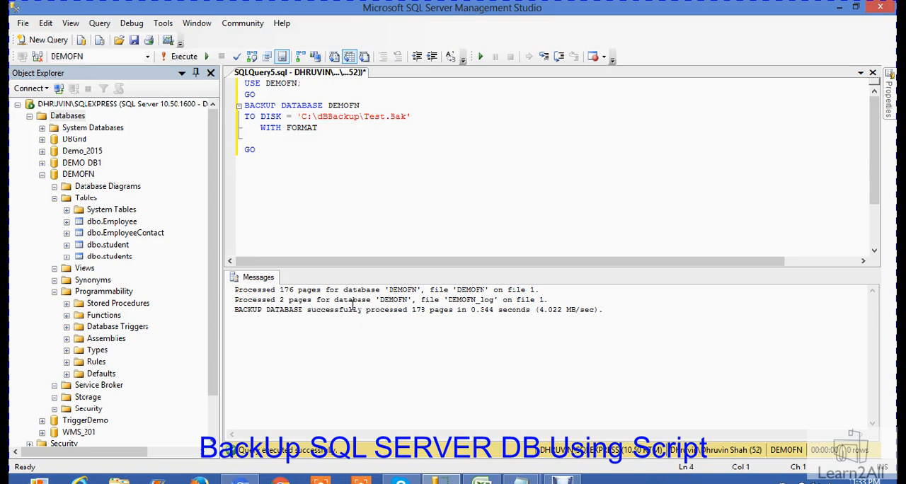
{"action": "double_click", "coordinate": [333, 310]}
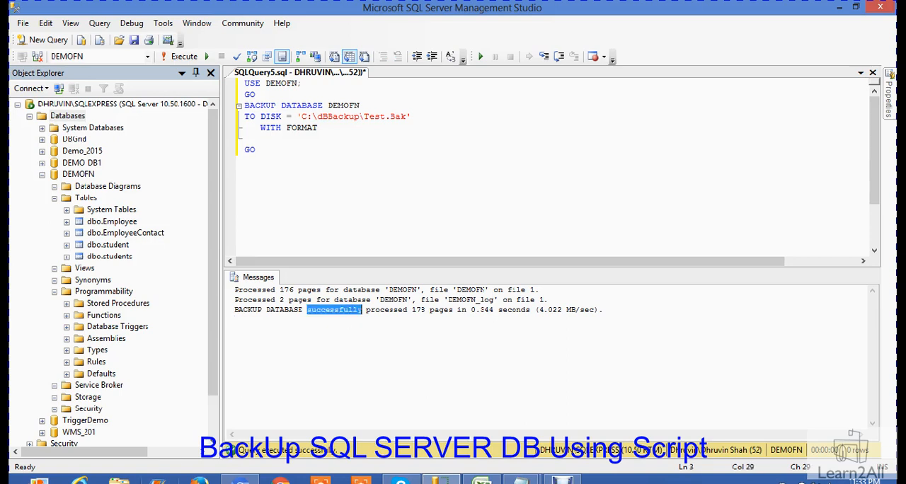
{"action": "mouse_move", "coordinate": [119, 482]}
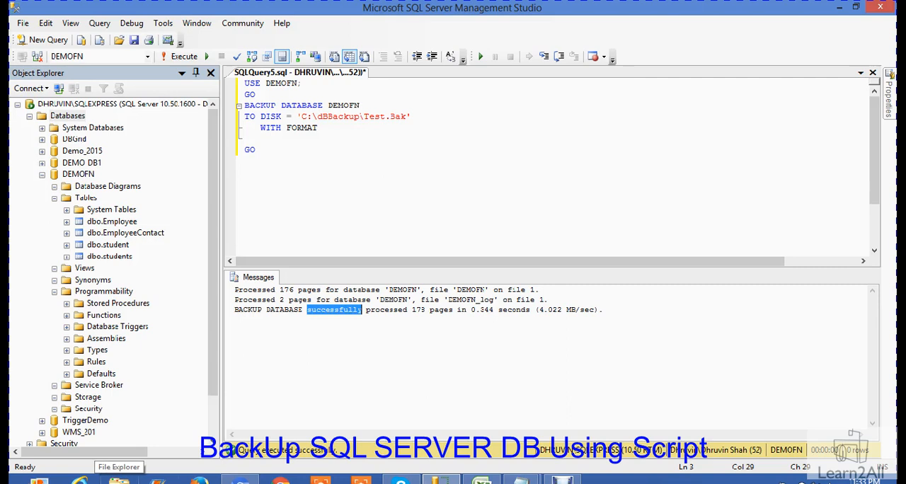
{"action": "mouse_move", "coordinate": [298, 119]}
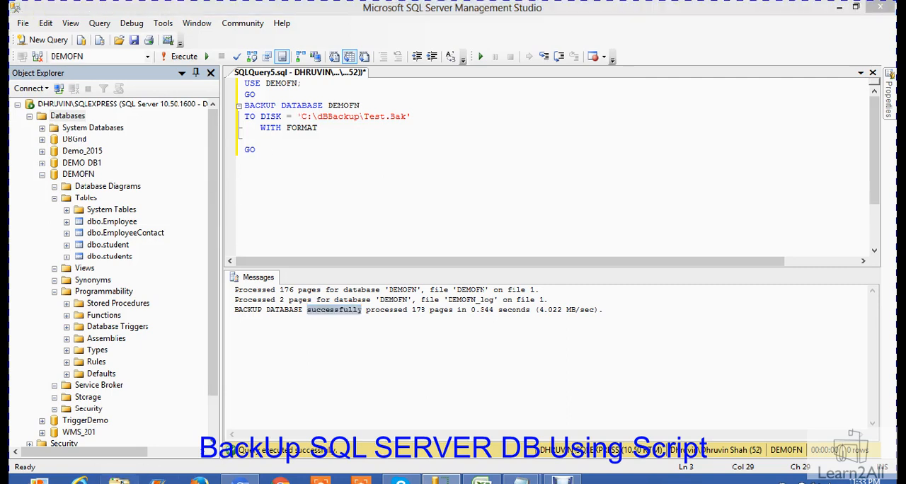
{"action": "left_click", "coordinate": [119, 481]}
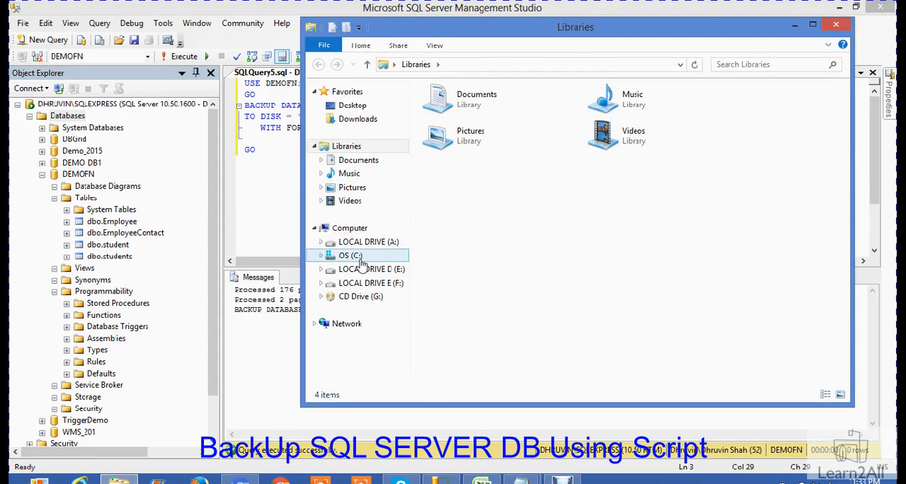
Verify Test.Bak (1.45 MB) exists in C:\dBBackup, then close File Explorer
{"action": "left_click", "coordinate": [350, 255]}
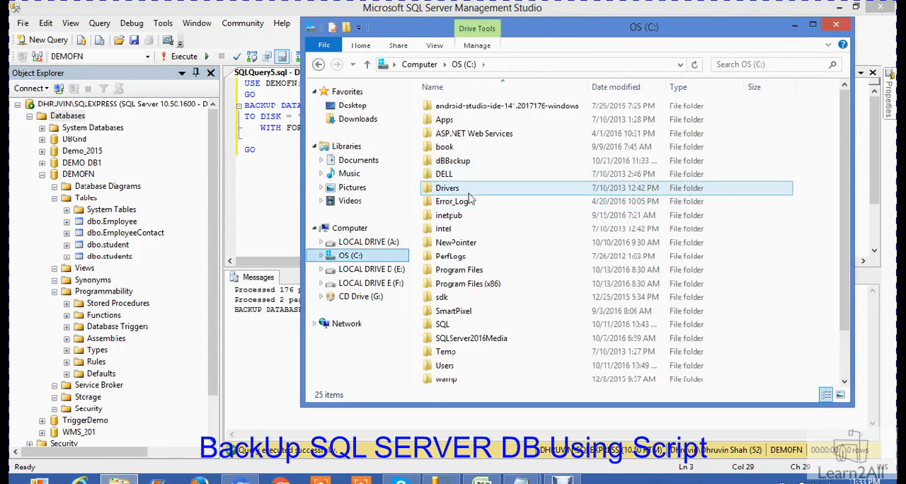
{"action": "double_click", "coordinate": [452, 161]}
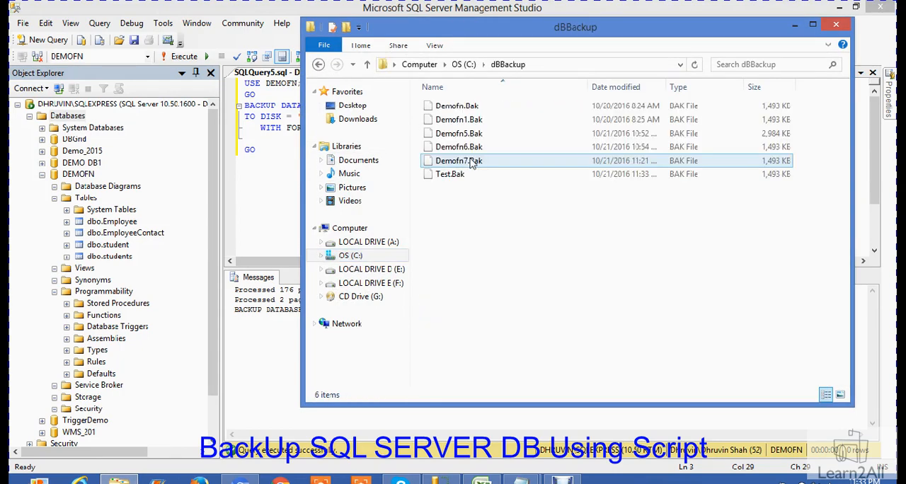
{"action": "left_click", "coordinate": [450, 175]}
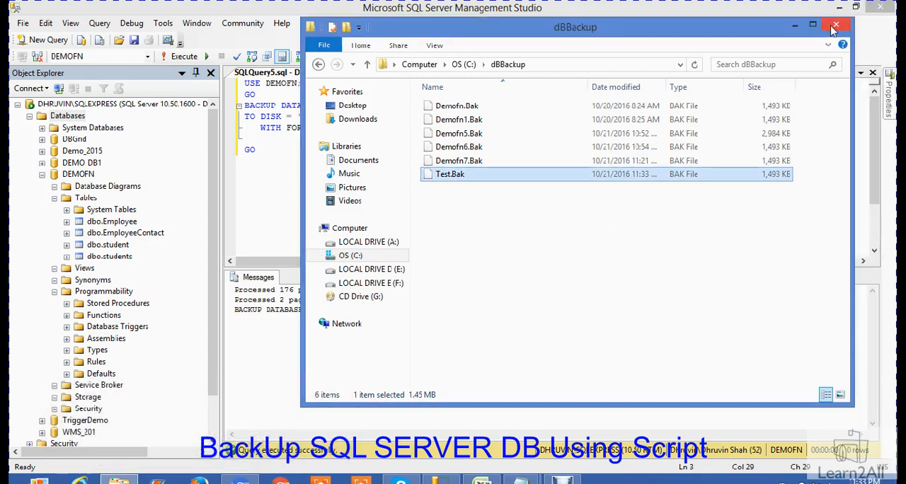
{"action": "mouse_move", "coordinate": [836, 27]}
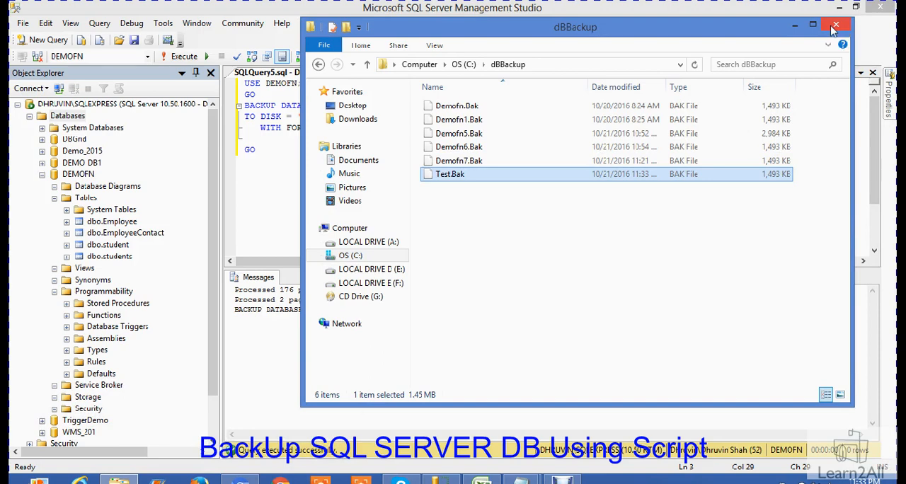
{"action": "left_click", "coordinate": [836, 27]}
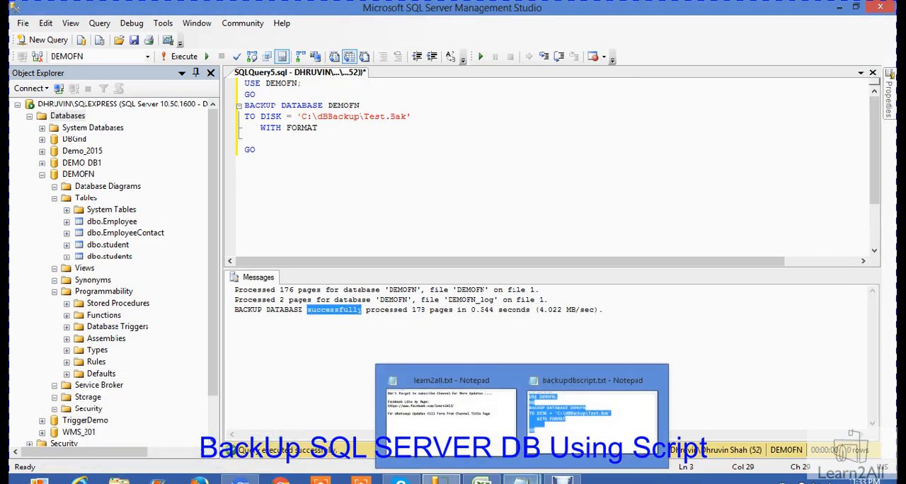
Bring the learn2all.txt channel subscription note in Notepad to the front
{"action": "left_click", "coordinate": [451, 410]}
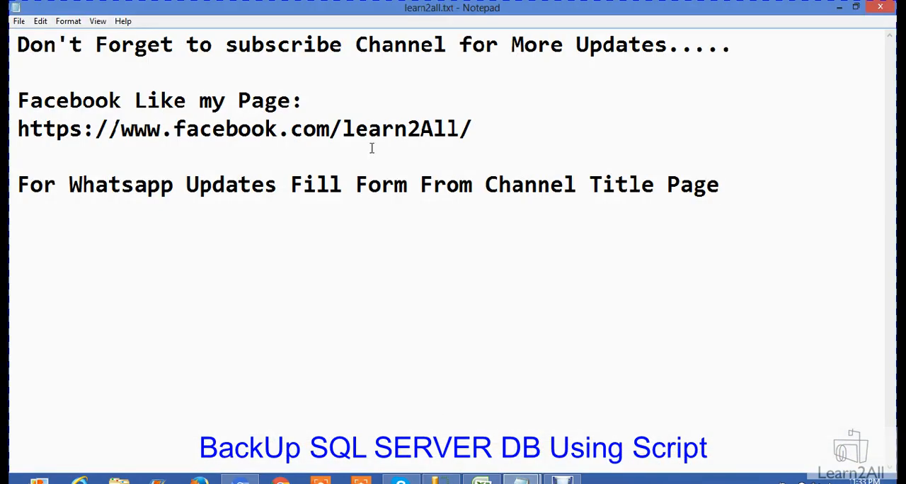
{"action": "mouse_move", "coordinate": [322, 184]}
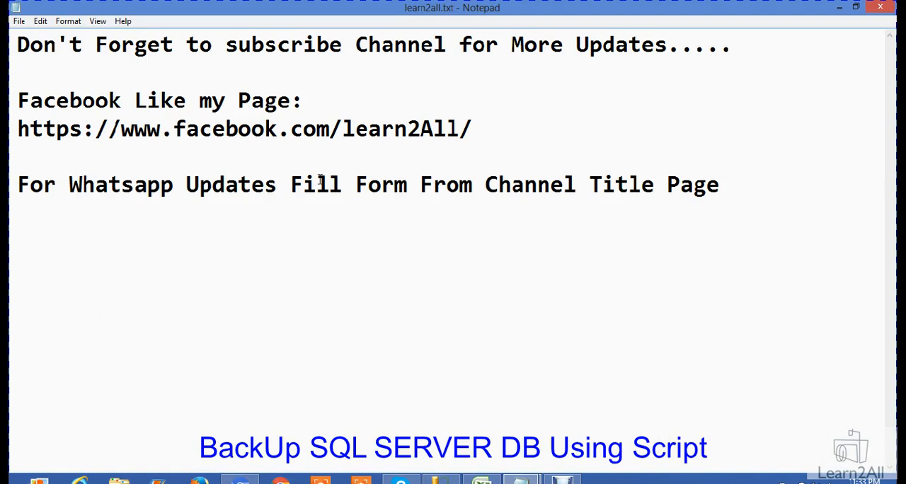
{"action": "mouse_move", "coordinate": [291, 130]}
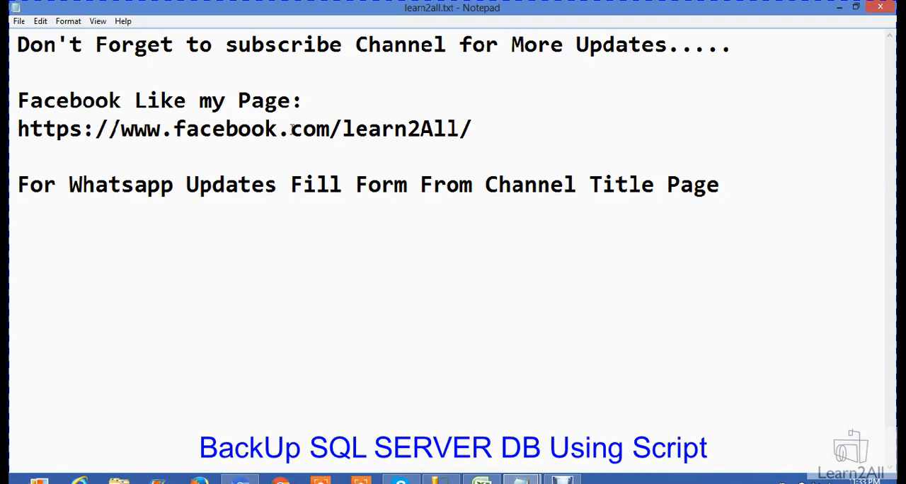